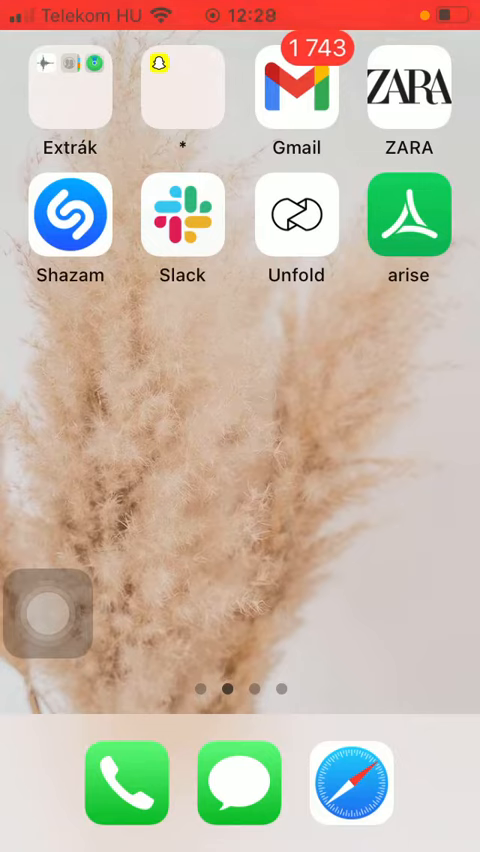
# Launch Arise from the home screen so the diary with the 62.9 kg weight entry shows.
pyautogui.click(408, 220)
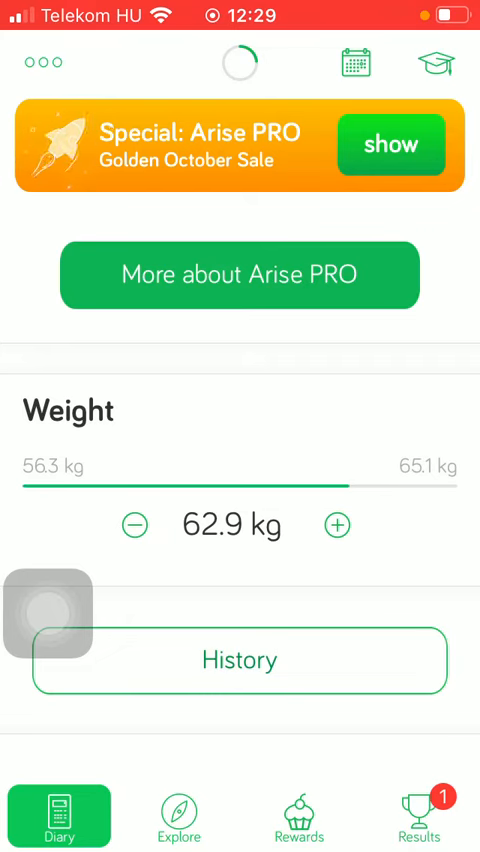
# Reach Settings > Food Database via the main menu, bringing up the language picker.
pyautogui.click(44, 64)
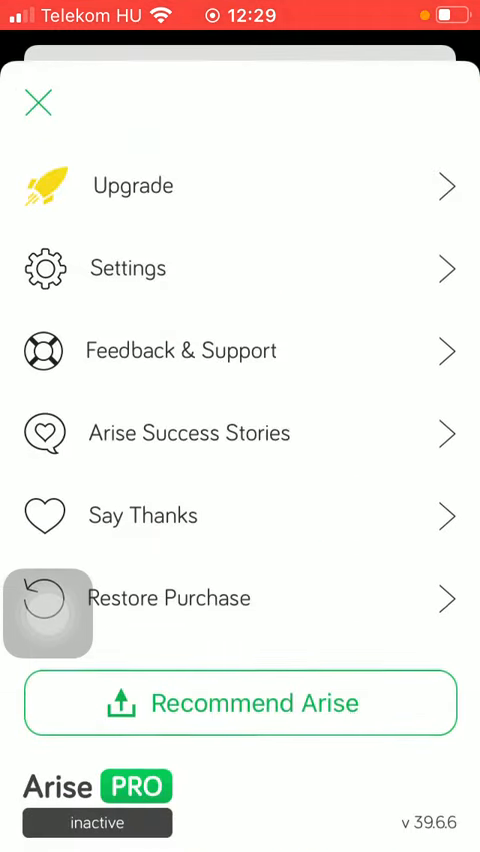
pyautogui.click(128, 268)
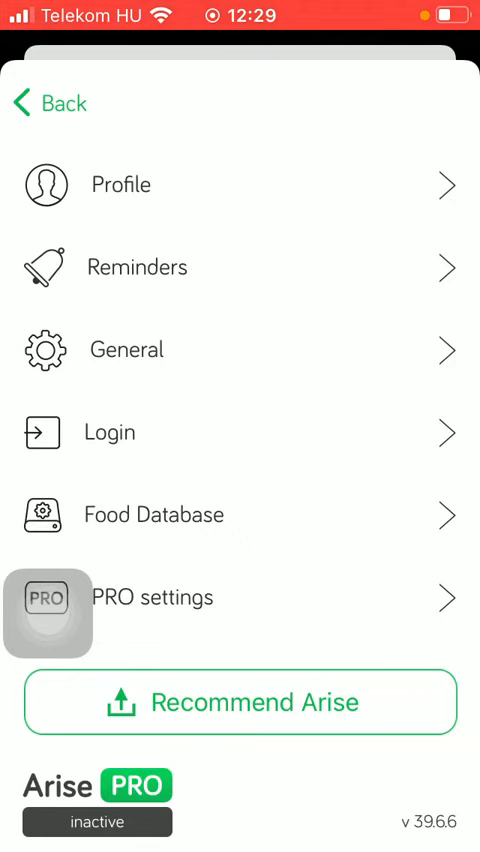
pyautogui.click(152, 516)
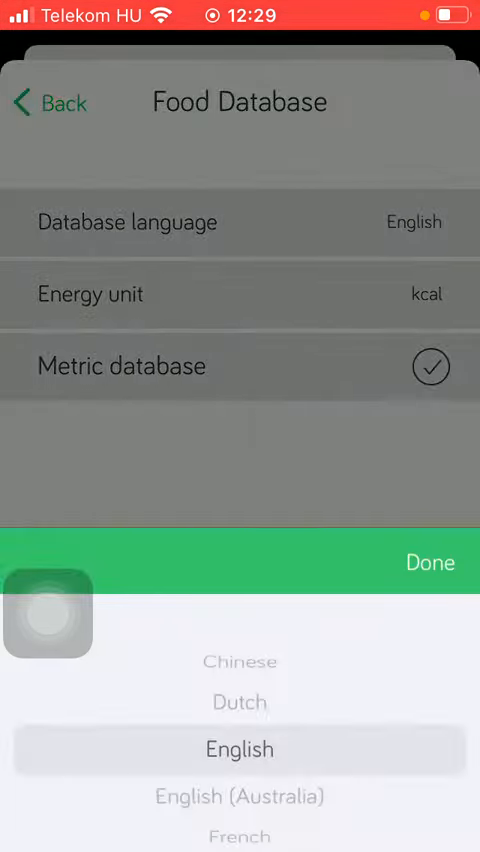
# Keep English as database language and confirm kcal as the energy unit.
pyautogui.scroll(-3)
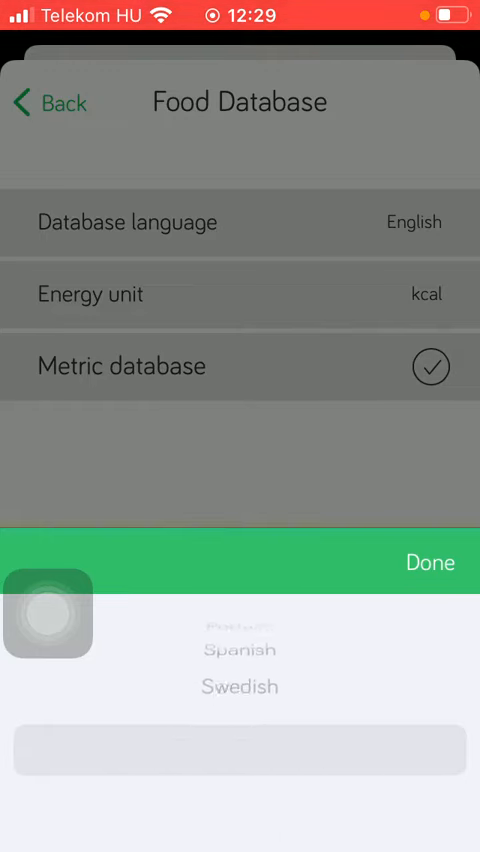
pyautogui.scroll(-3)
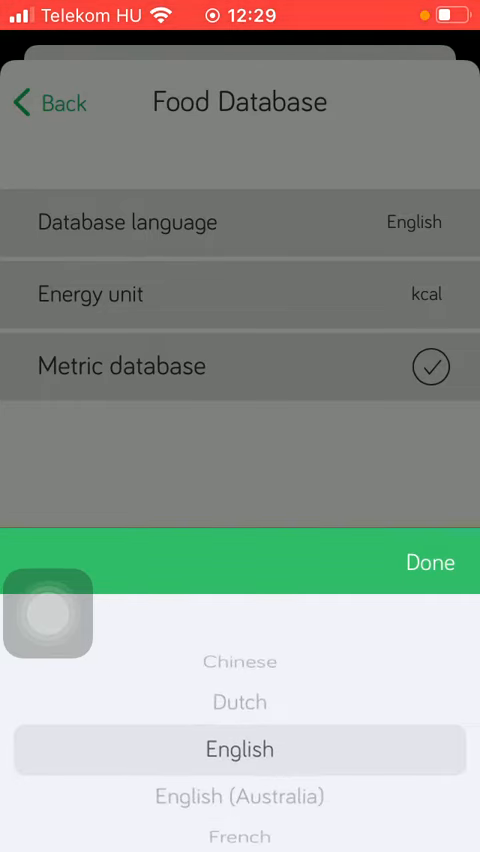
pyautogui.click(430, 562)
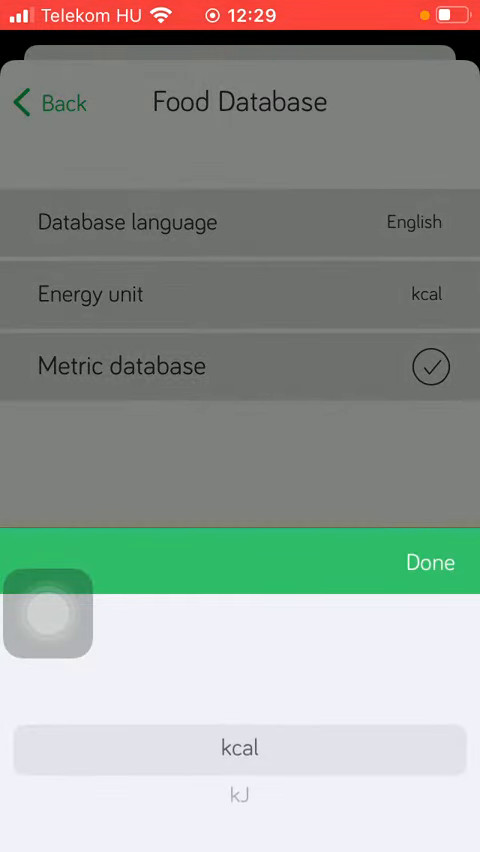
pyautogui.click(428, 562)
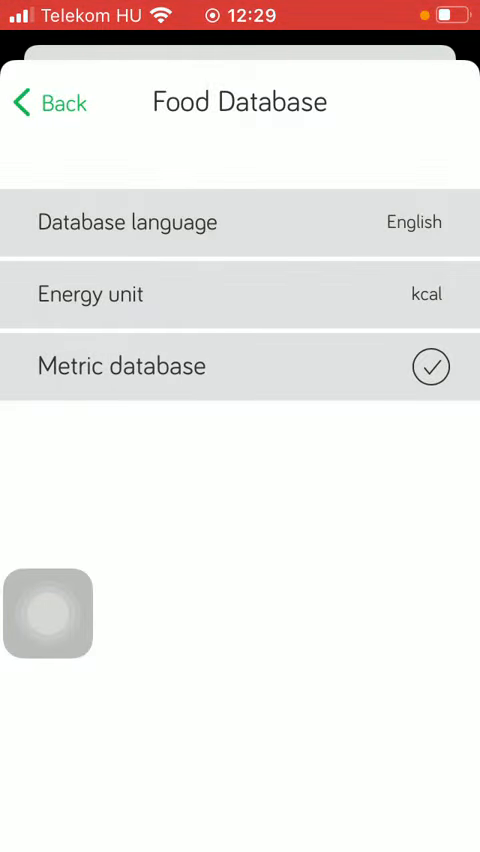
# Switch the metric database off and back on, leaving it enabled.
pyautogui.click(430, 366)
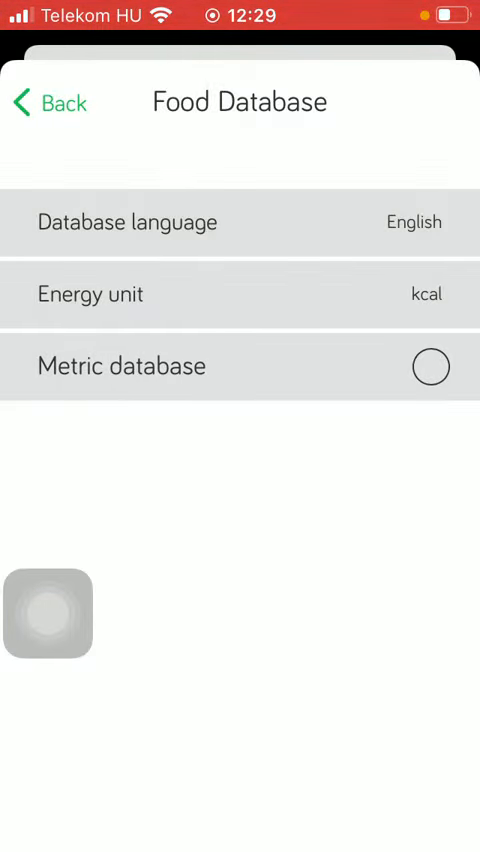
pyautogui.click(430, 366)
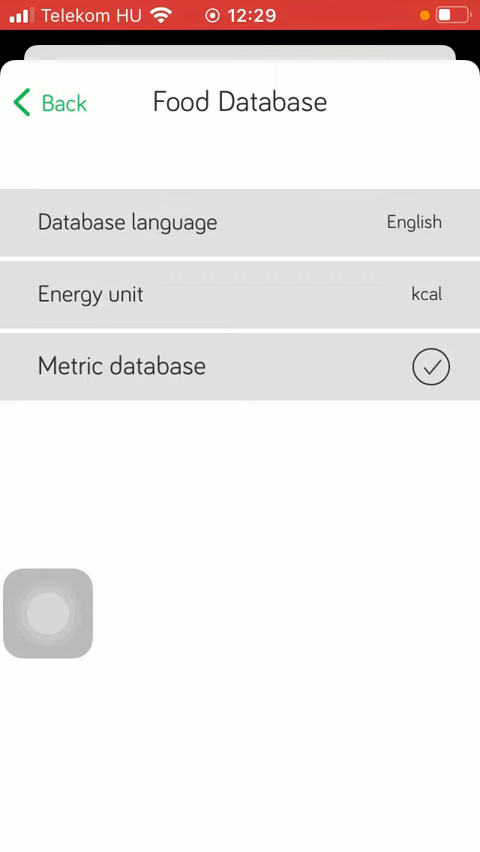